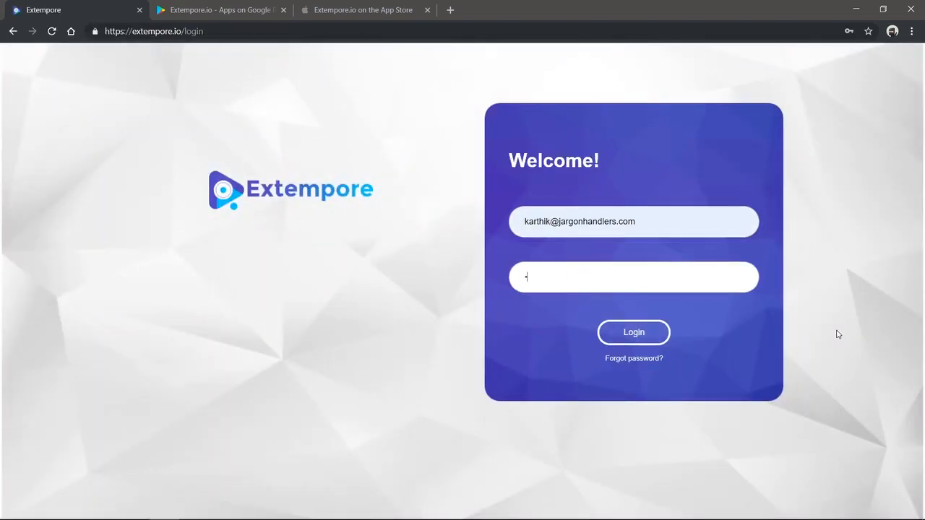
# Enter the password on the extempore.io login page and log in to the stories dashboard.
pyautogui.click(633, 332)
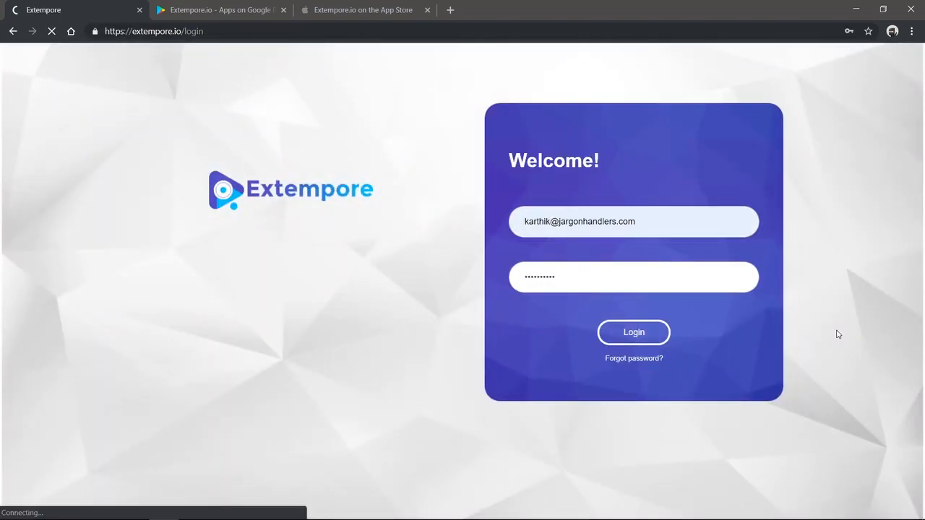
pyautogui.click(634, 332)
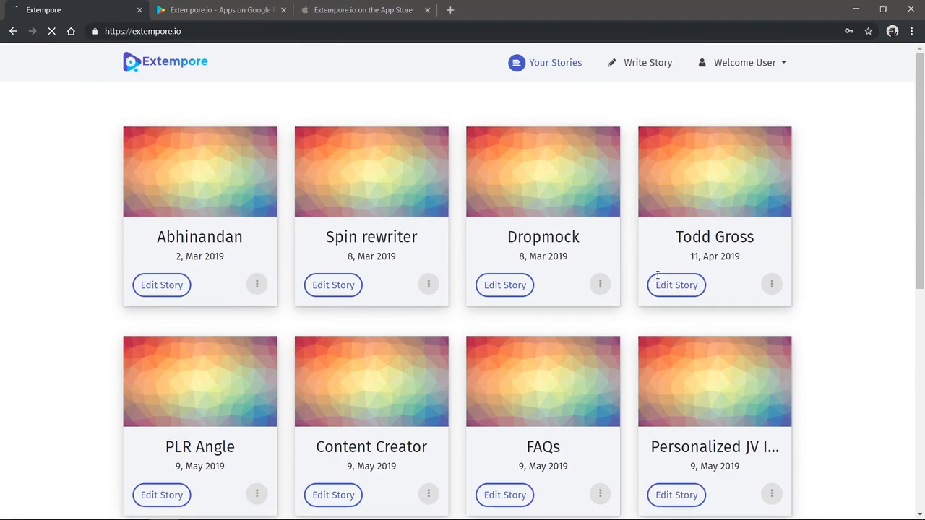
pyautogui.moveTo(639, 103)
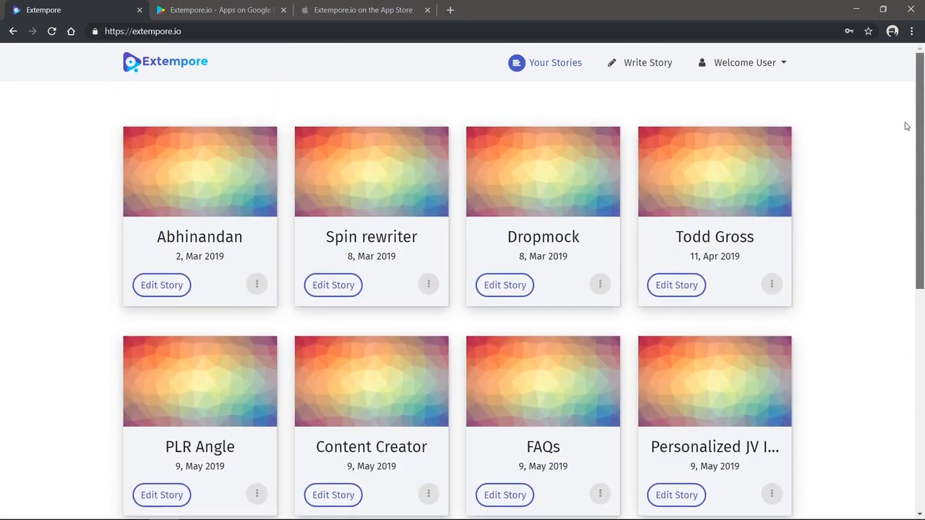
# Write story 'Extempore1' with title 'What is extempore?' and a bulleted script, then save it.
pyautogui.click(648, 62)
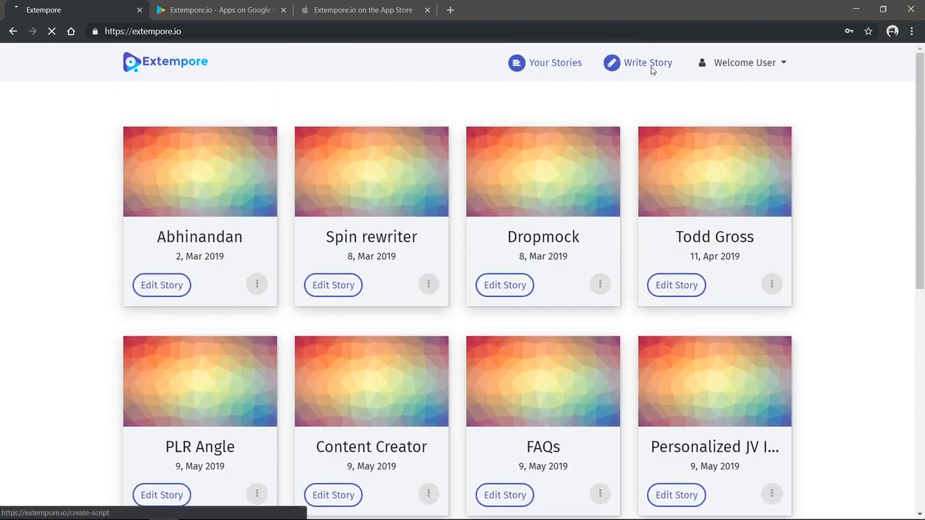
pyautogui.click(648, 62)
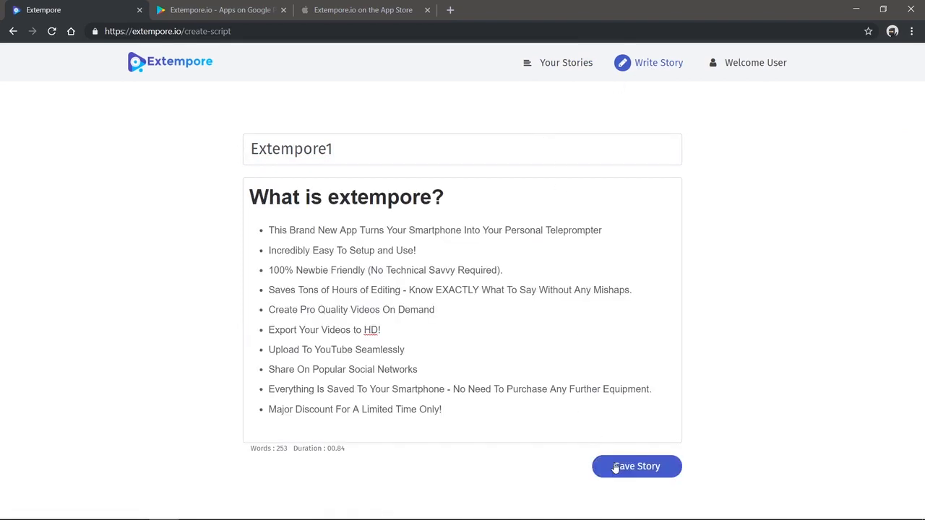
pyautogui.click(636, 466)
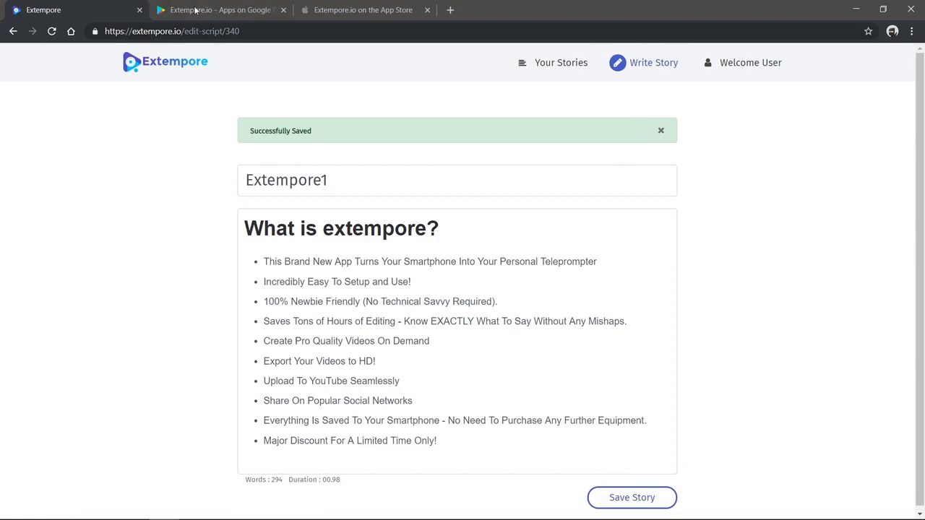
# Bring up the installed Extempore.io Play Store listing on the phone.
pyautogui.click(220, 10)
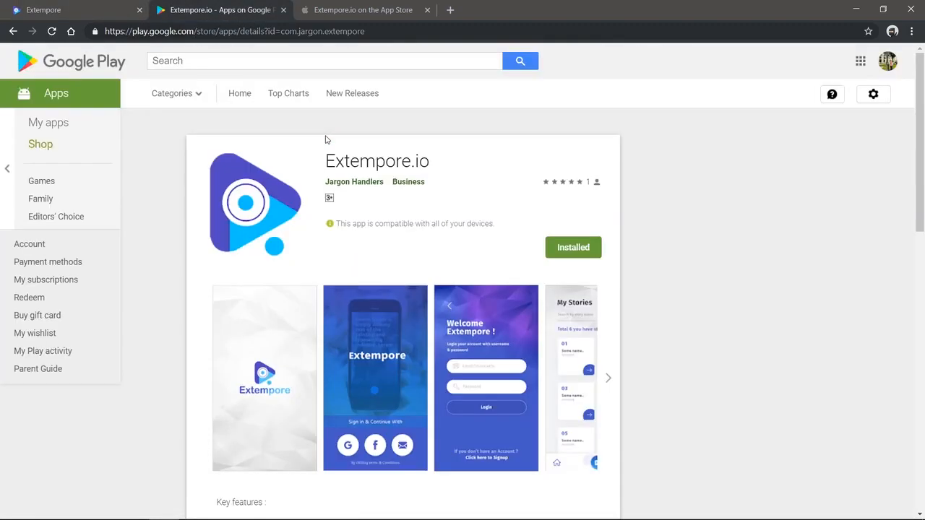
pyautogui.click(363, 9)
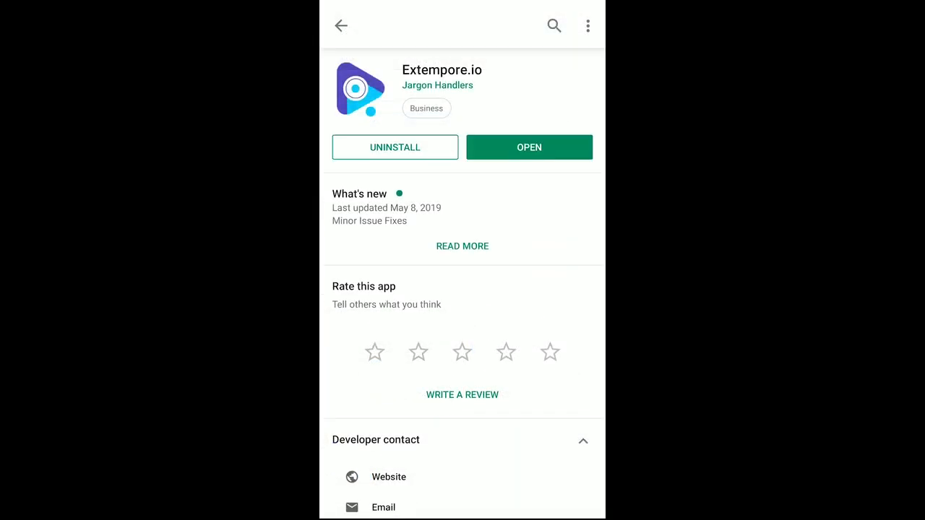
# Launch the Extempore.io app, sign in, and browse the 18 stories in My Stories.
pyautogui.click(529, 147)
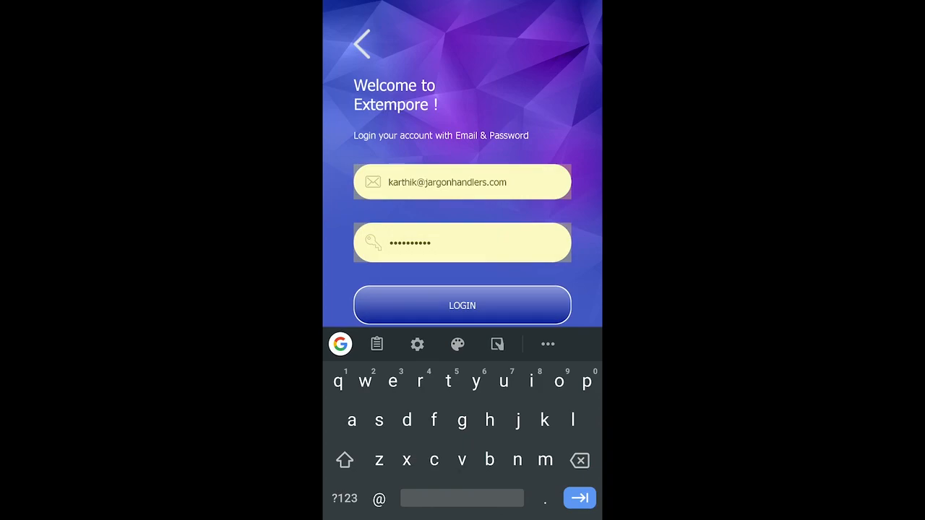
pyautogui.click(462, 305)
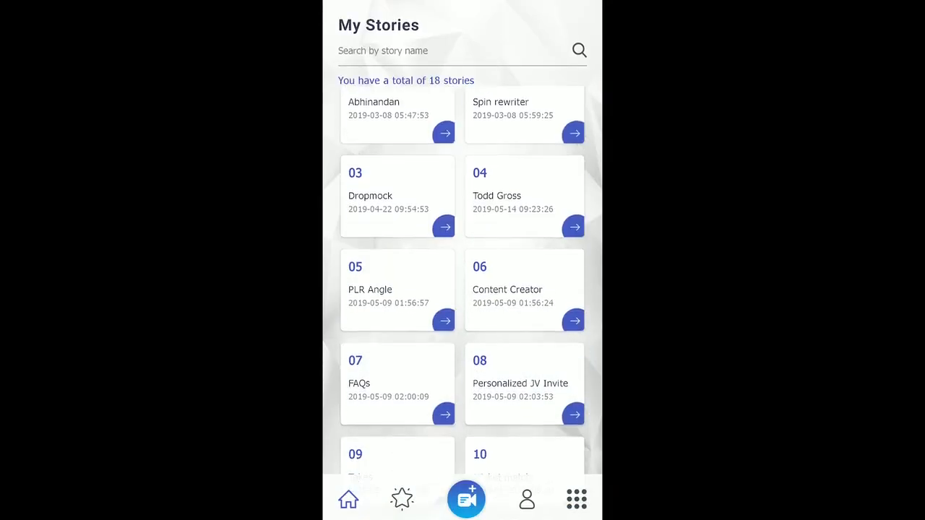
pyautogui.scroll(-3)
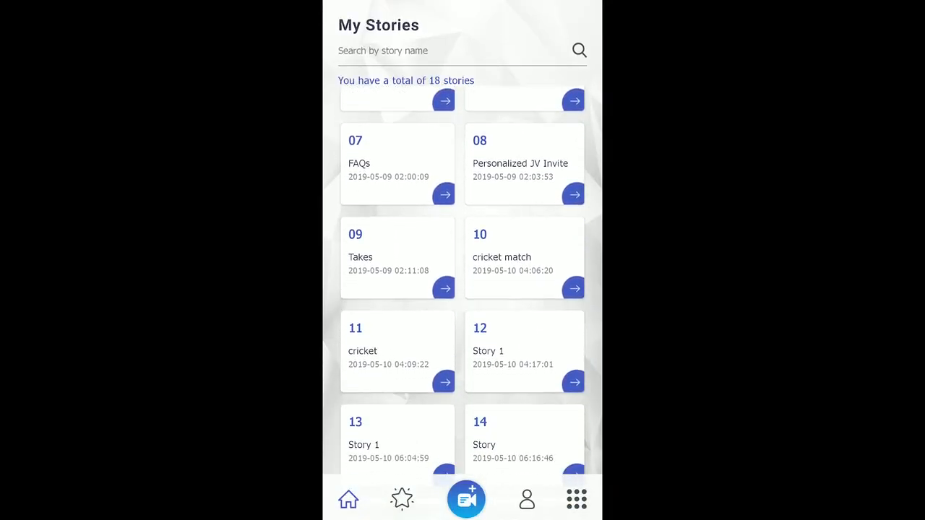
pyautogui.scroll(-3)
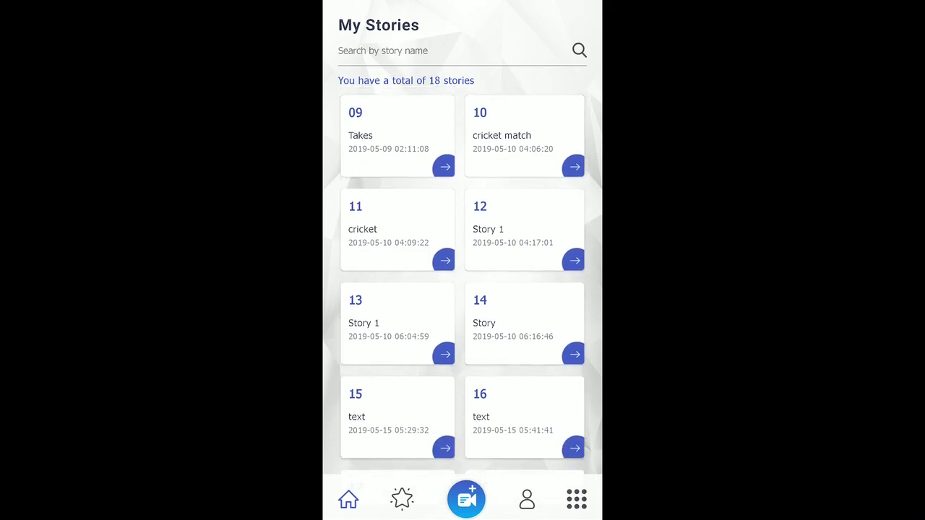
pyautogui.scroll(-3)
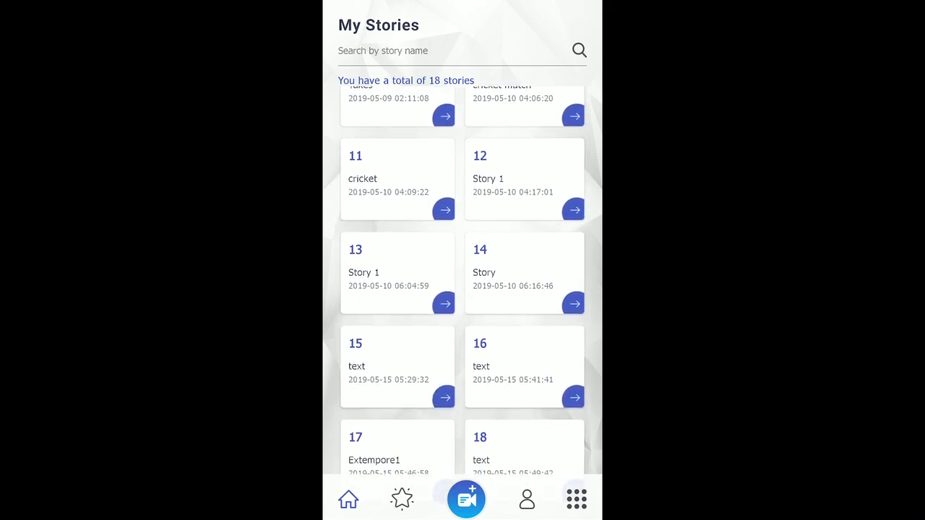
pyautogui.scroll(3)
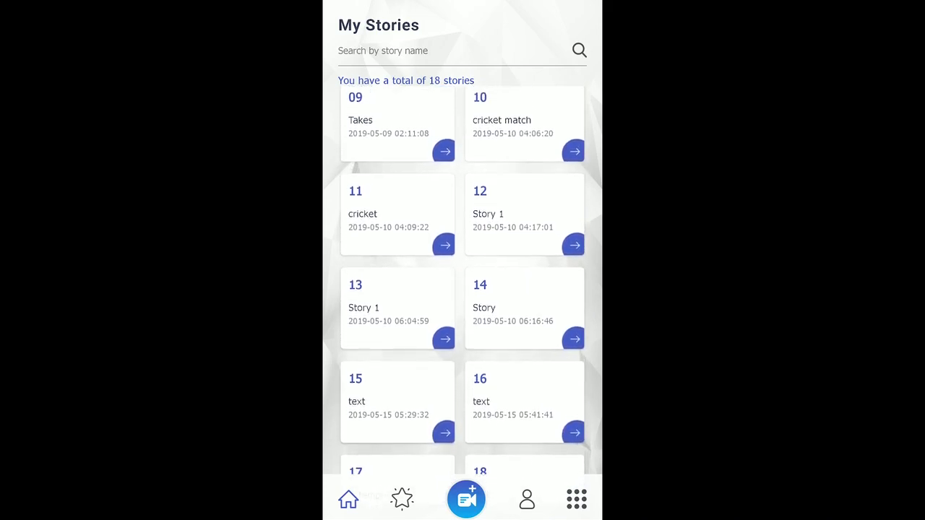
pyautogui.scroll(3)
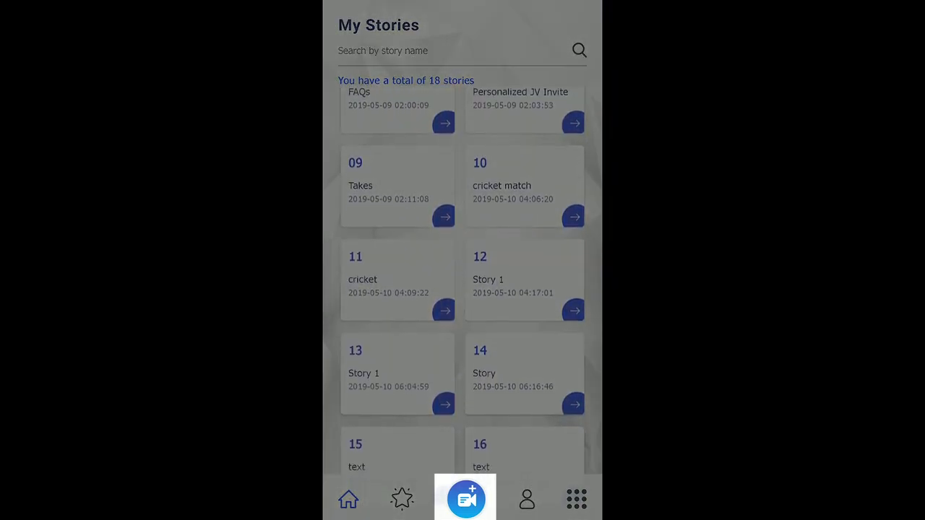
# Back out of a new story, open Extempore1, and view its Takes tab with 0 takes.
pyautogui.click(465, 497)
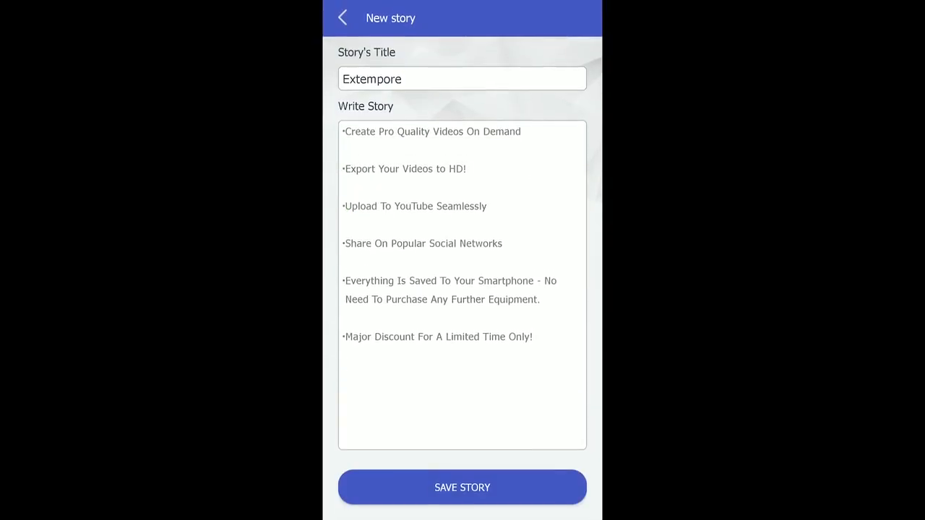
pyautogui.click(461, 487)
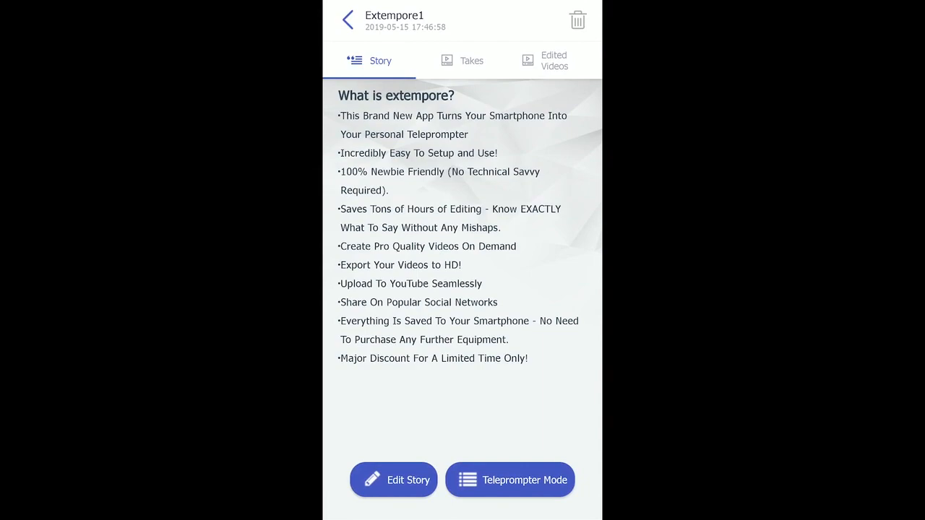
pyautogui.click(471, 61)
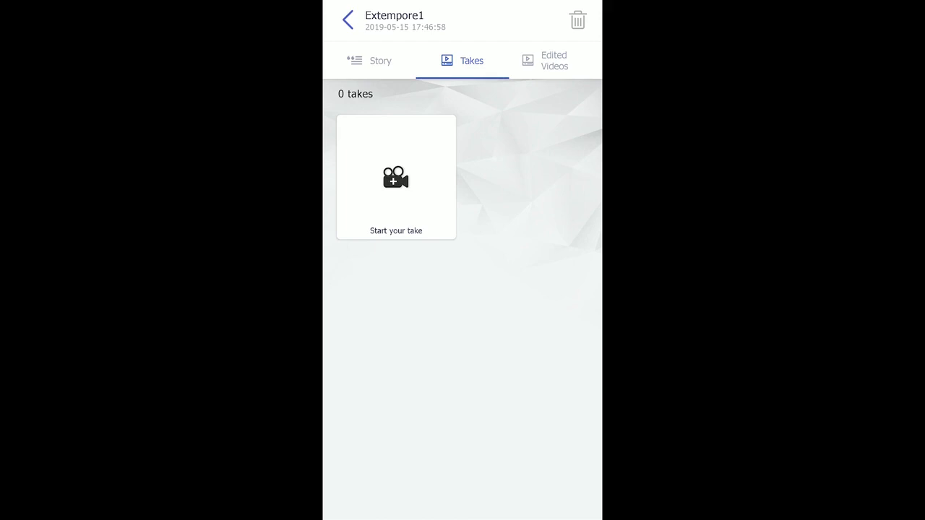
# Start a take of Extempore1 with stop-recording-when-script-ends switched on.
pyautogui.click(396, 177)
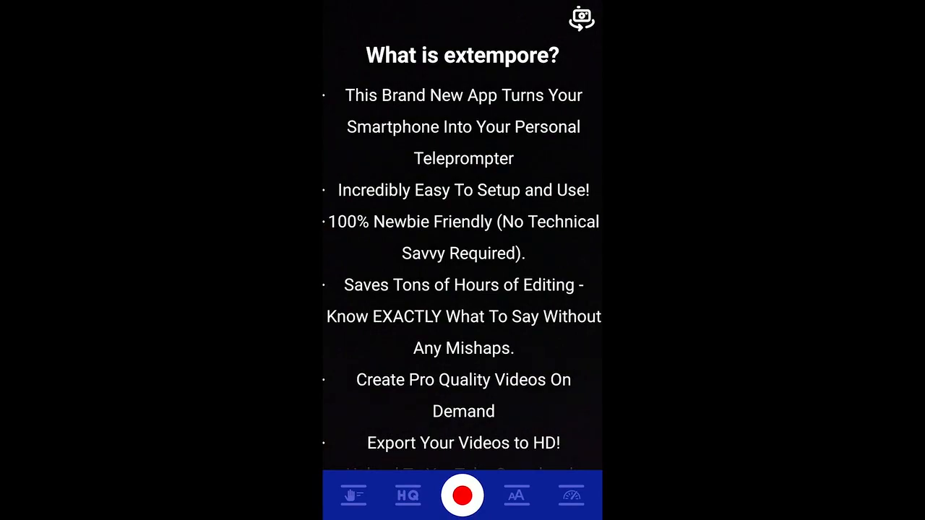
pyautogui.click(462, 495)
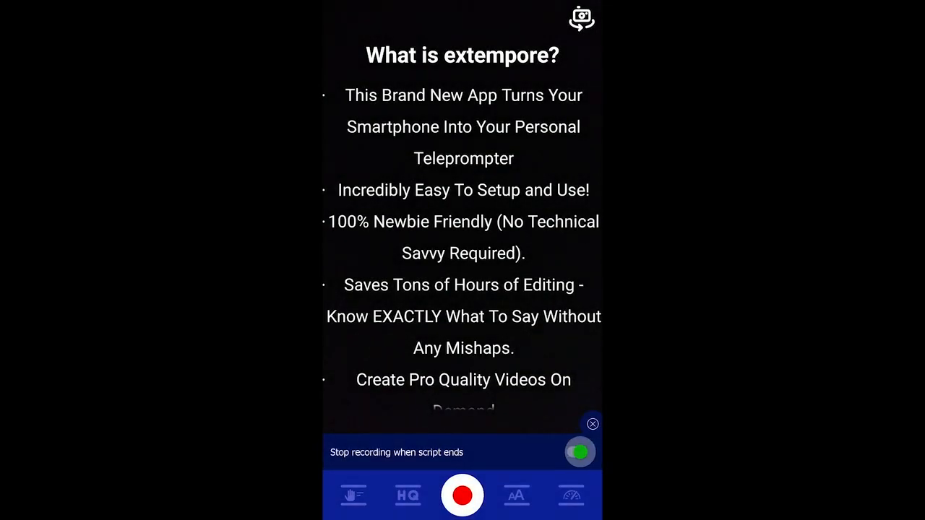
# Try 480p and 720p, then set the recording resolution back to 1080p.
pyautogui.click(407, 495)
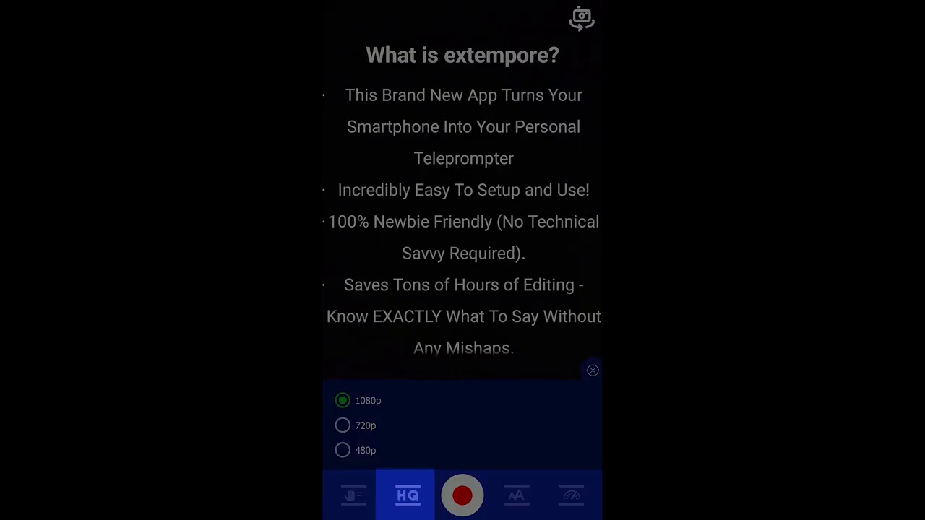
pyautogui.click(343, 451)
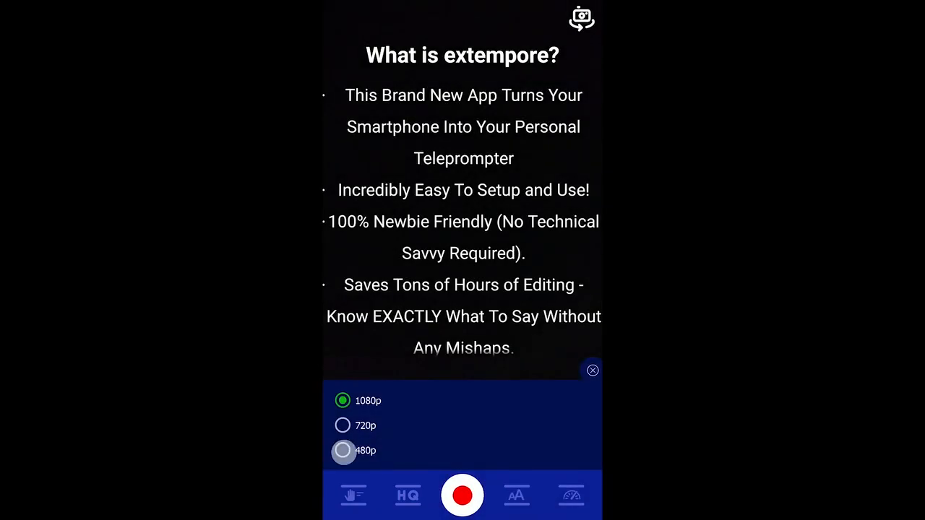
pyautogui.click(343, 450)
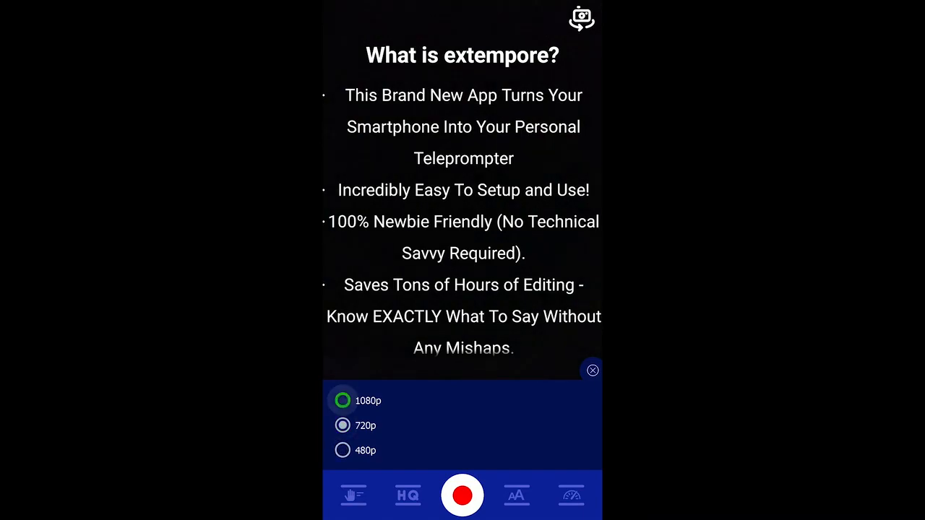
pyautogui.click(342, 400)
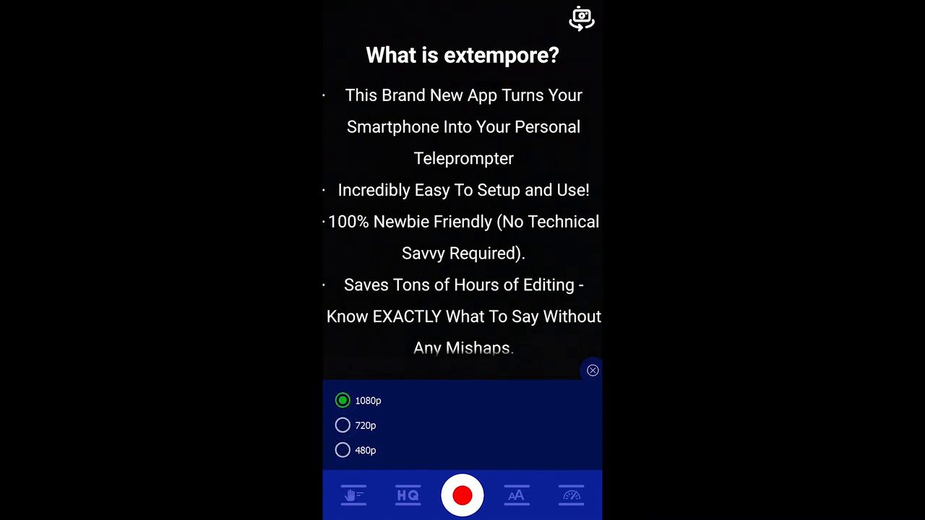
# Set the script text size to 40 after briefly enlarging it to 44.
pyautogui.click(516, 495)
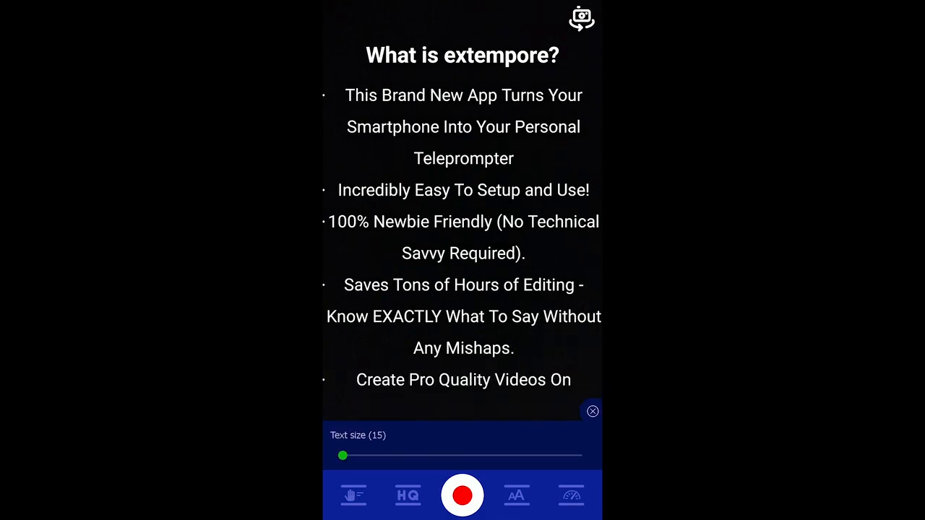
pyautogui.moveTo(343, 455); pyautogui.dragTo(438, 455)
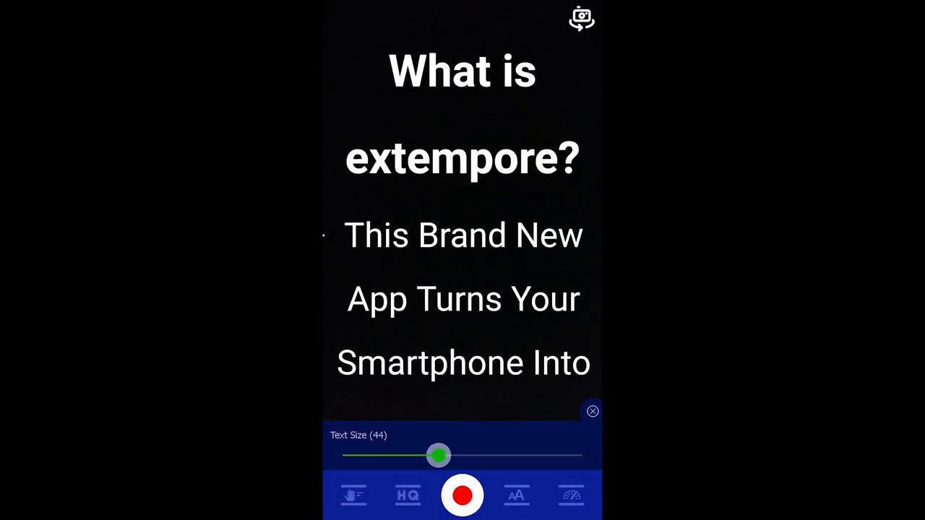
pyautogui.moveTo(439, 455); pyautogui.dragTo(342, 455)
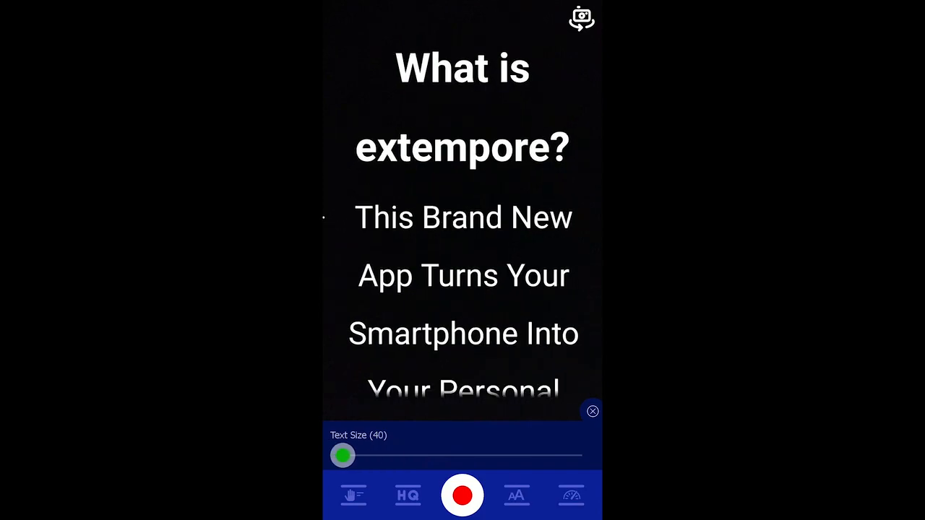
pyautogui.click(571, 495)
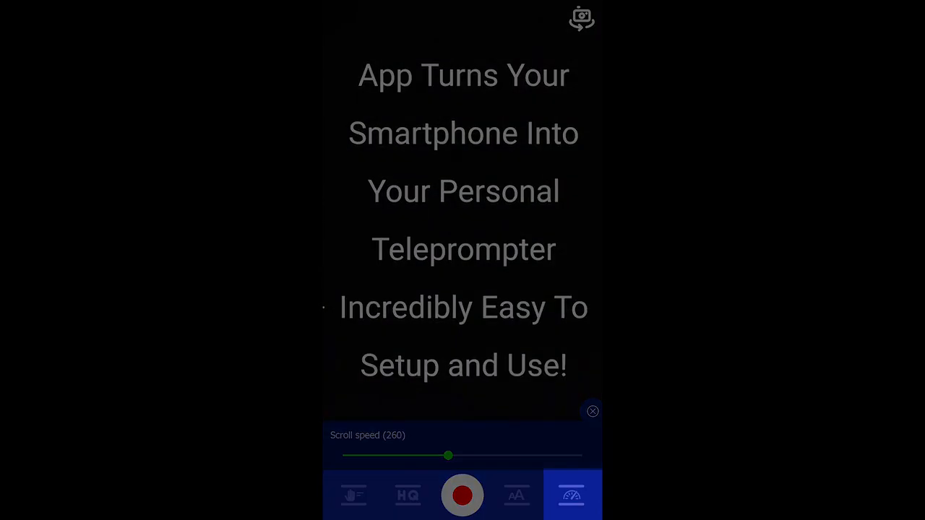
# Drag the scroll speed slider from 260 up to 345 so the script scrolls.
pyautogui.moveTo(448, 455); pyautogui.dragTo(451, 455)
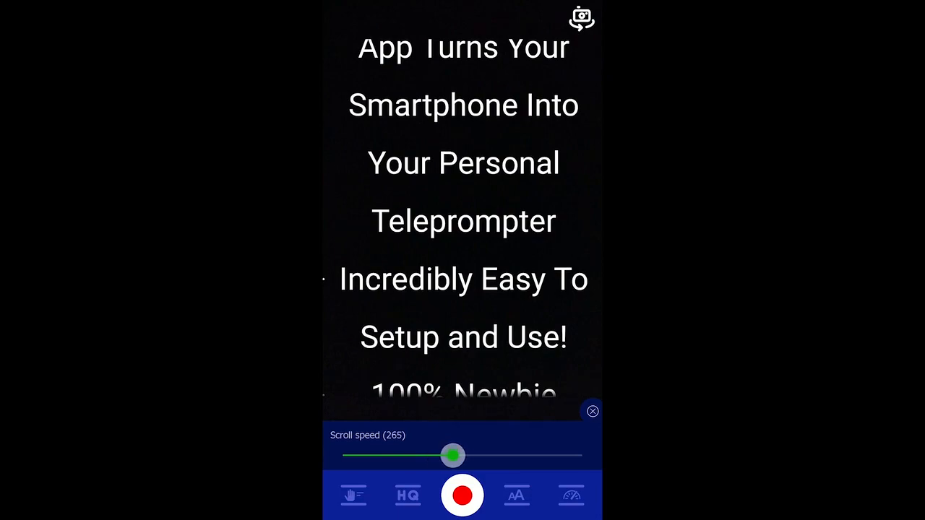
pyautogui.moveTo(453, 455); pyautogui.dragTo(530, 455)
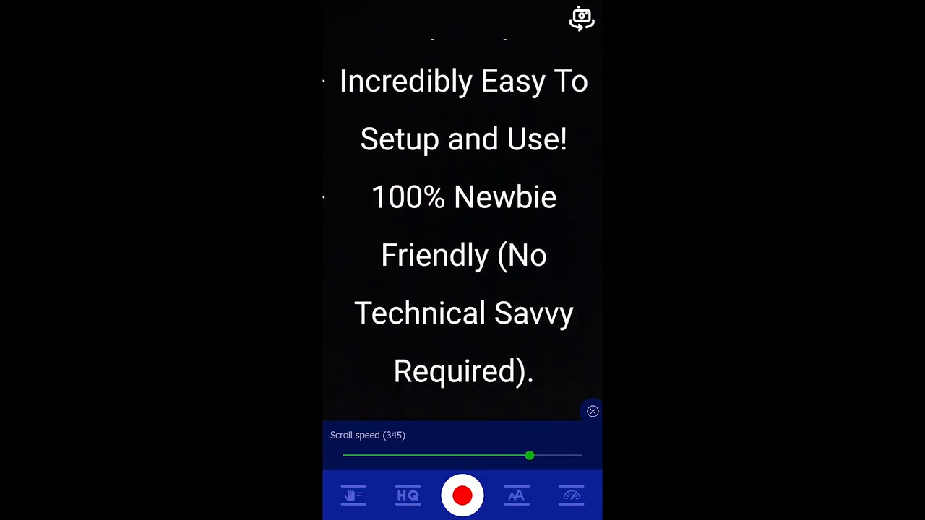
pyautogui.scroll(3)
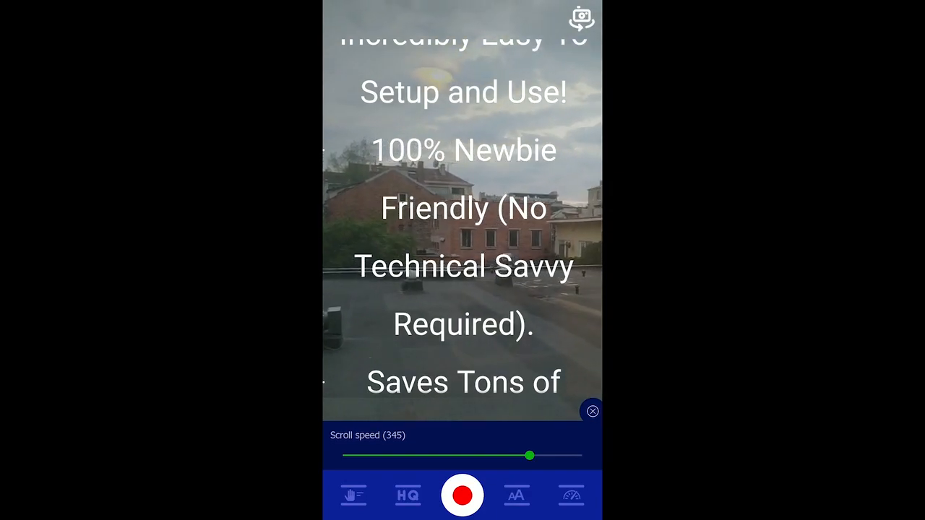
# Lower the scroll speed through 335 to 320 while the recording countdown starts.
pyautogui.moveTo(529, 456); pyautogui.dragTo(520, 456)
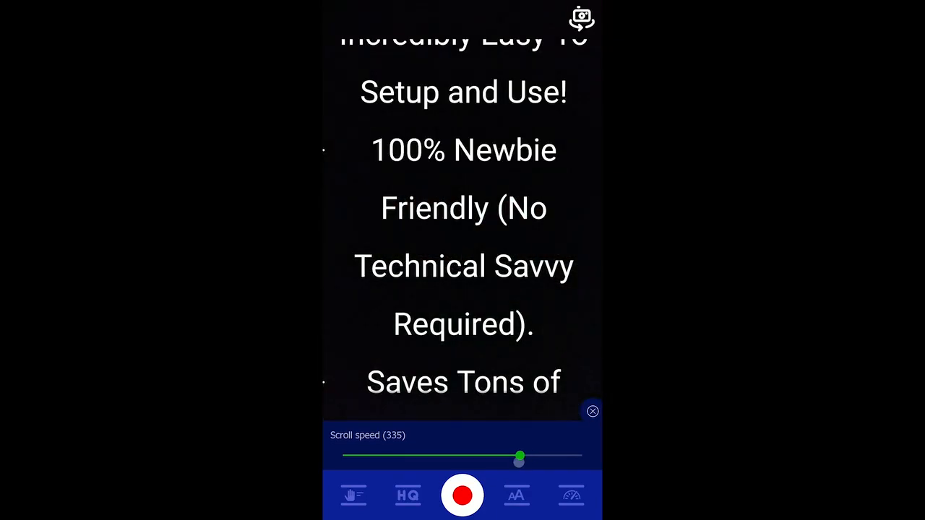
pyautogui.moveTo(521, 456); pyautogui.dragTo(506, 456)
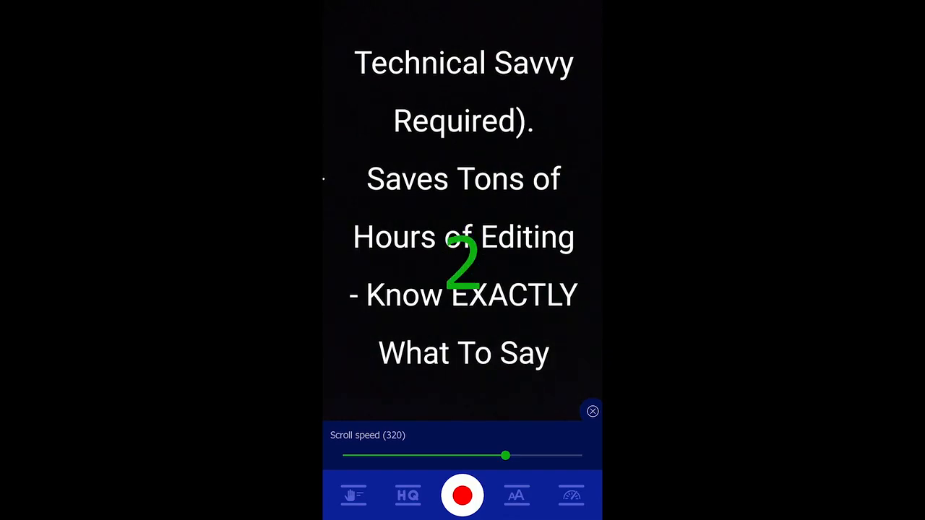
# Record a seven-second take as the script scrolls, then stop it.
pyautogui.click(463, 495)
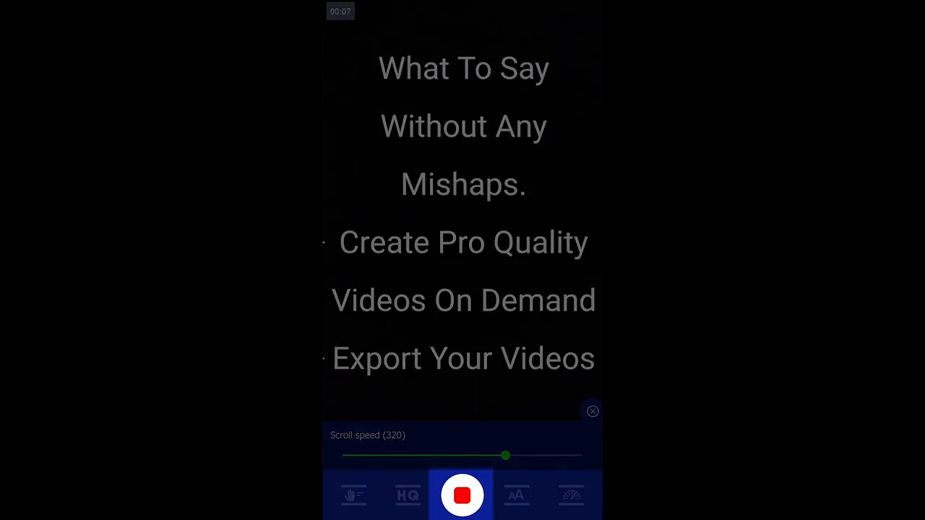
pyautogui.click(462, 495)
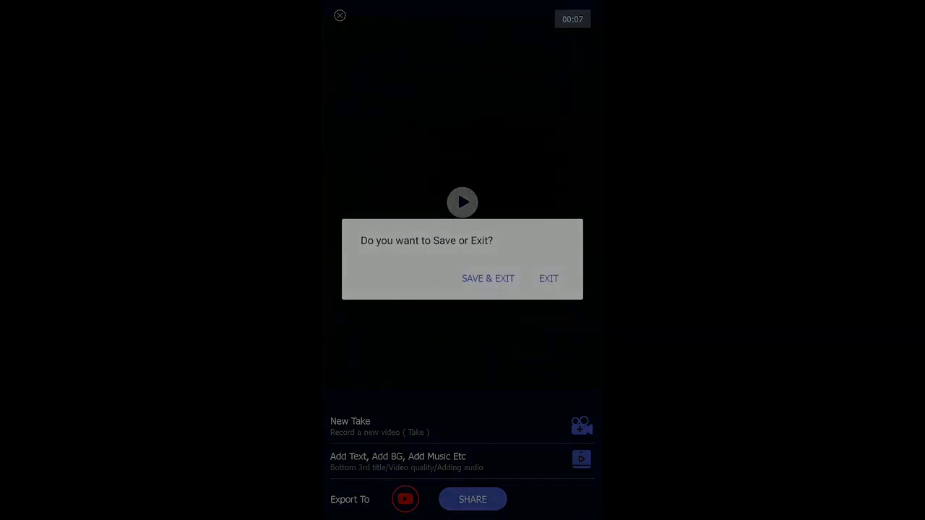
# Return to Extempore1's takes, answer the delete-and-record prompt, and open the 00:37 take.
pyautogui.click(549, 278)
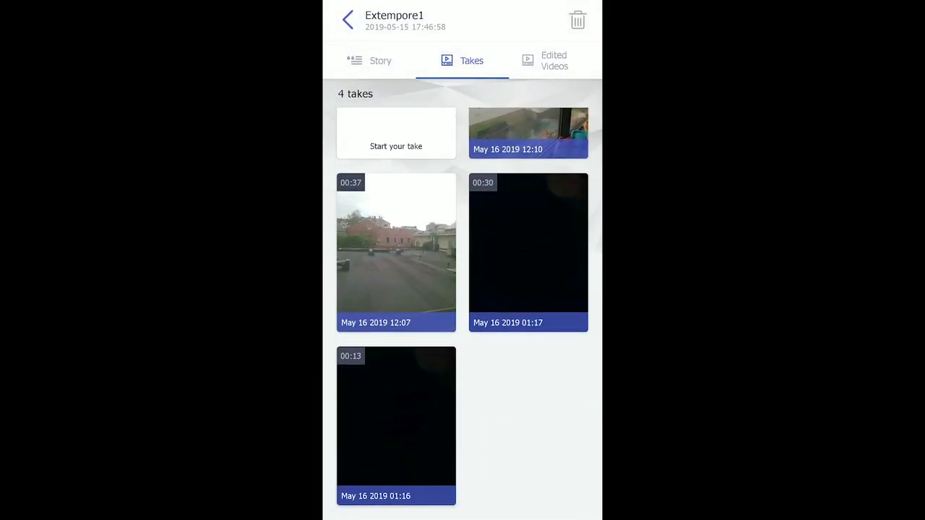
pyautogui.click(528, 132)
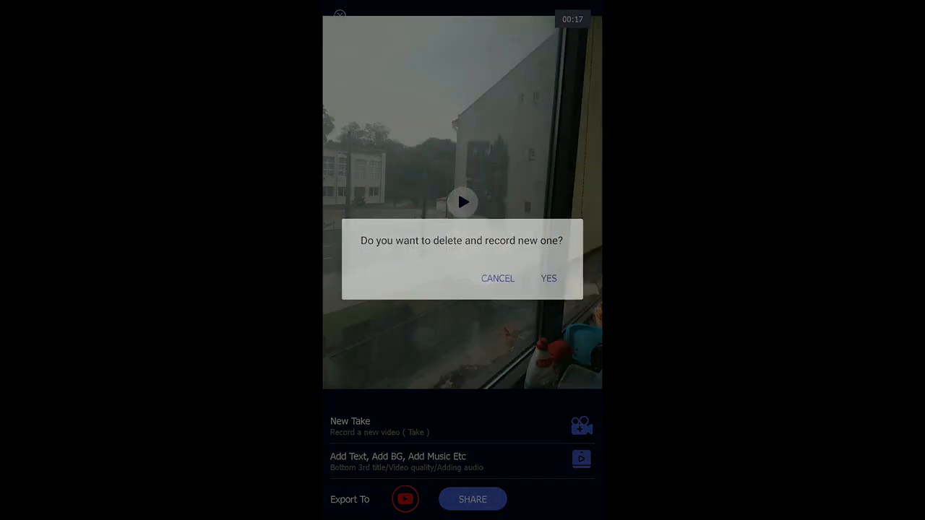
pyautogui.click(548, 278)
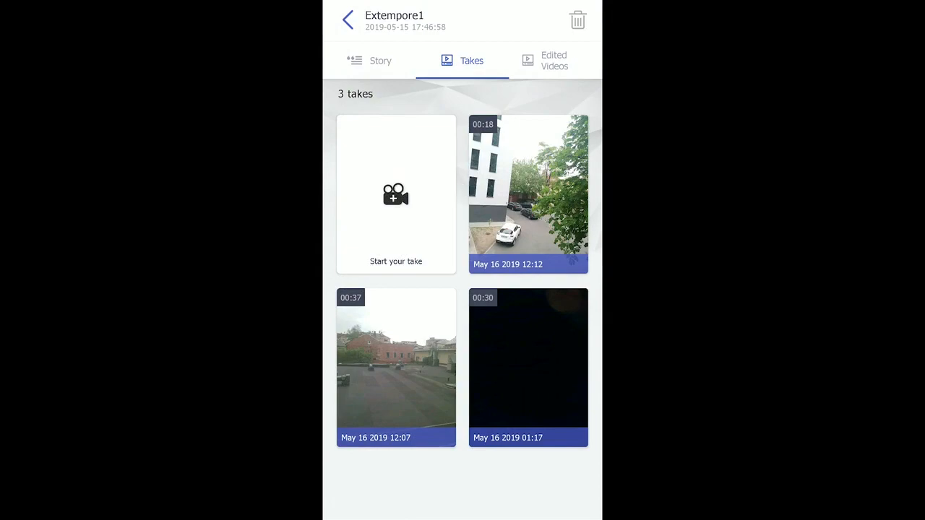
pyautogui.click(396, 367)
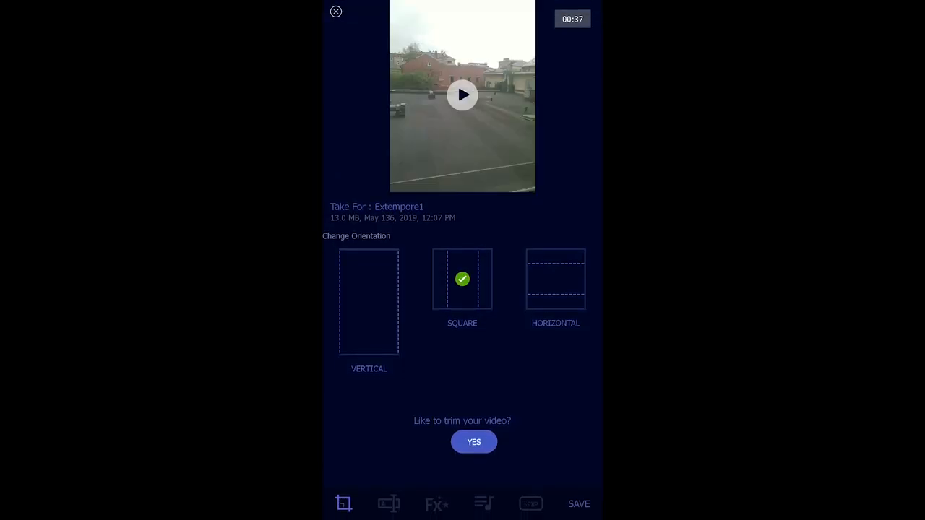
# Switch the 37-second take to vertical orientation and start trimming it.
pyautogui.click(556, 279)
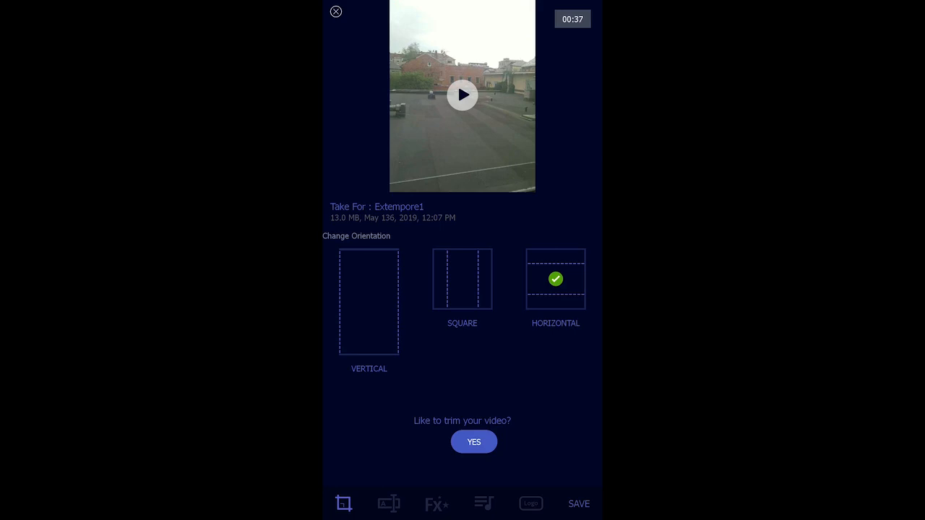
pyautogui.click(368, 301)
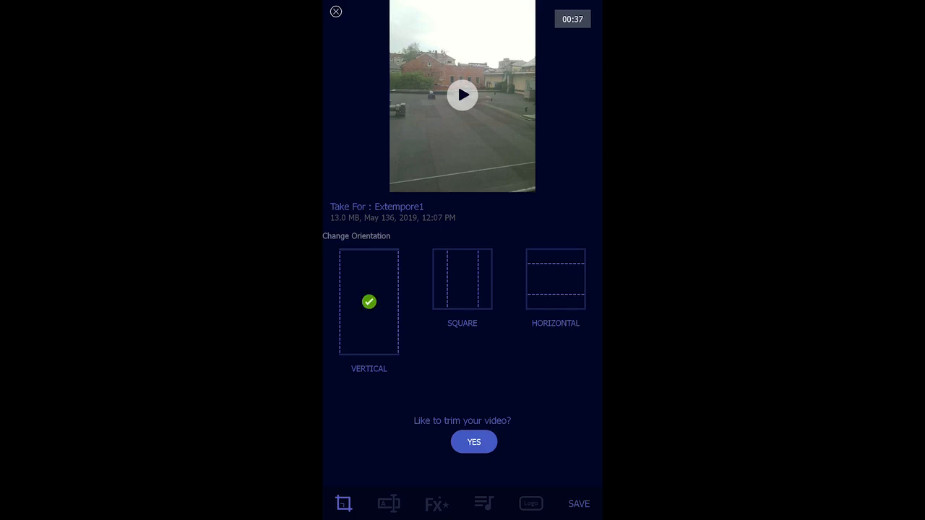
pyautogui.click(474, 442)
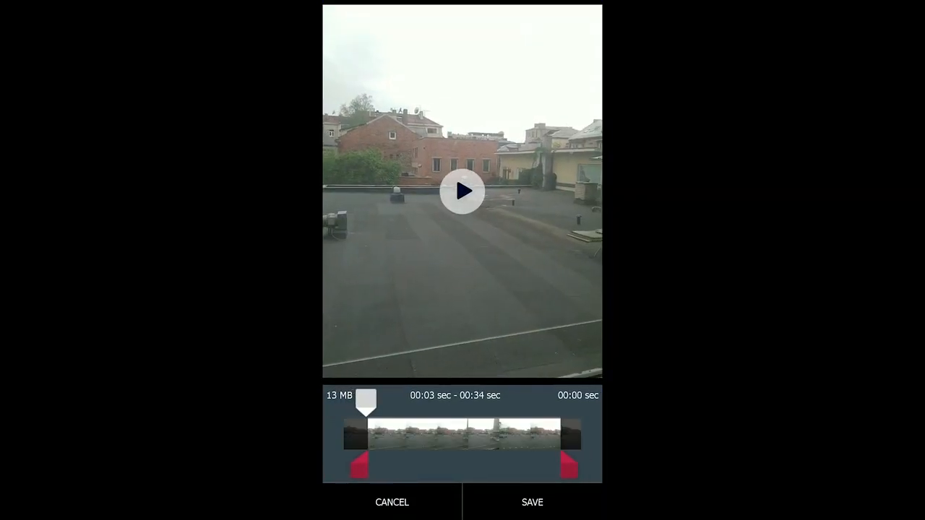
# Trim the vertical take to 00:08–00:30 and save the 22-second clip.
pyautogui.moveTo(366, 401); pyautogui.dragTo(388, 401)
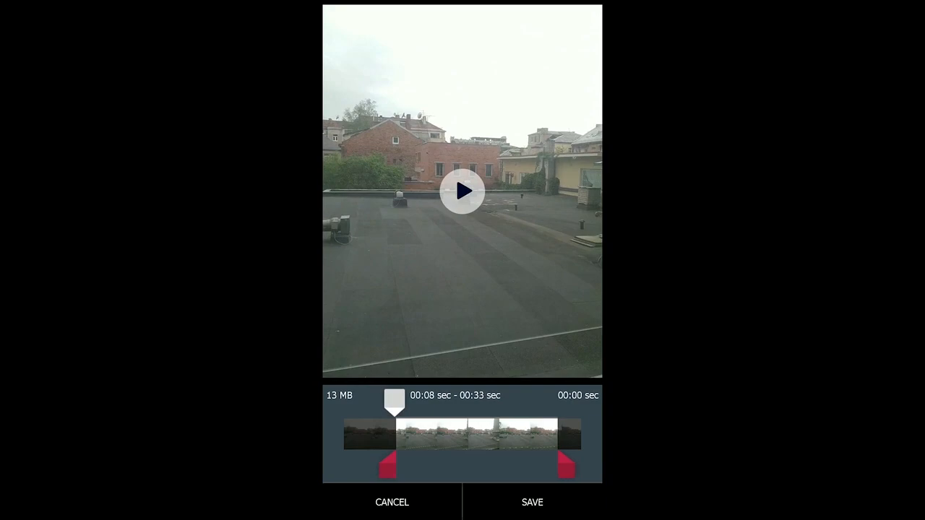
pyautogui.moveTo(567, 467); pyautogui.dragTo(542, 467)
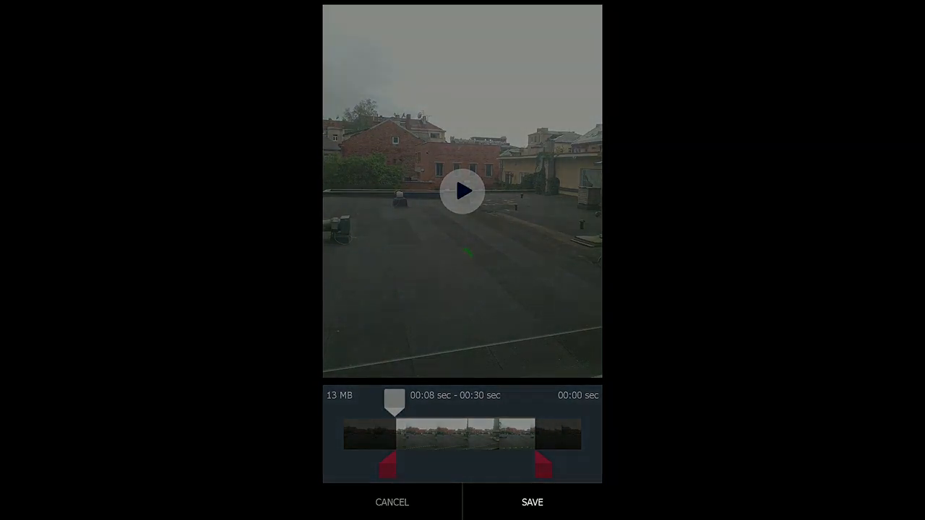
pyautogui.click(532, 503)
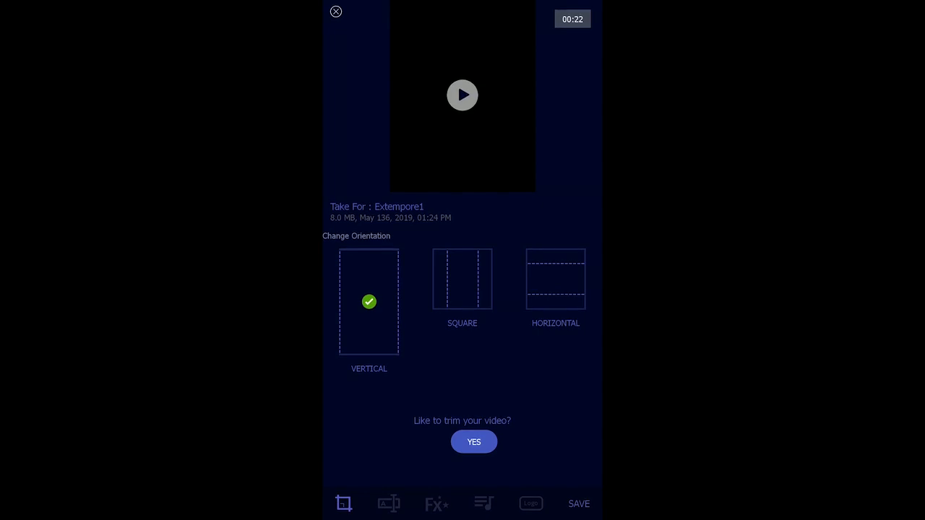
# Save the edited 23-second vertical take from the editing screen.
pyautogui.click(336, 12)
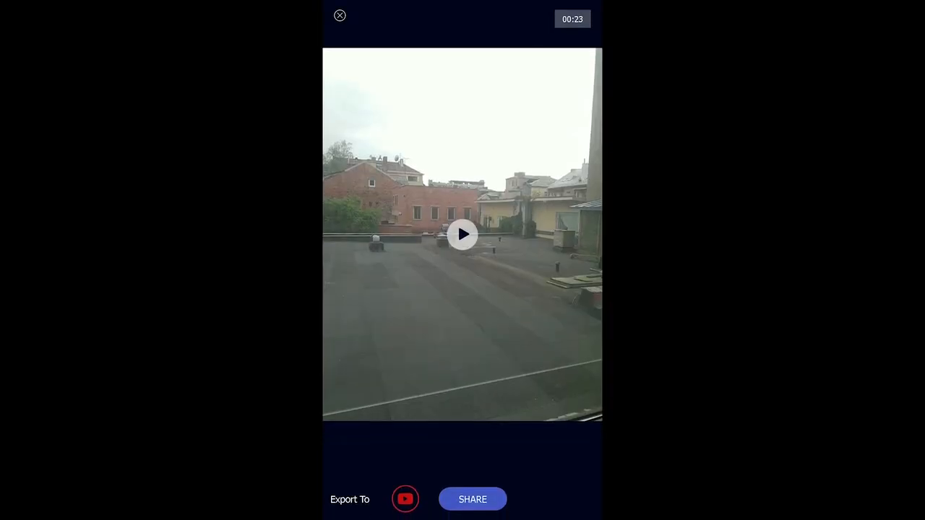
# Preview the edited video and bring up the 'Send video via' sheet.
pyautogui.click(462, 235)
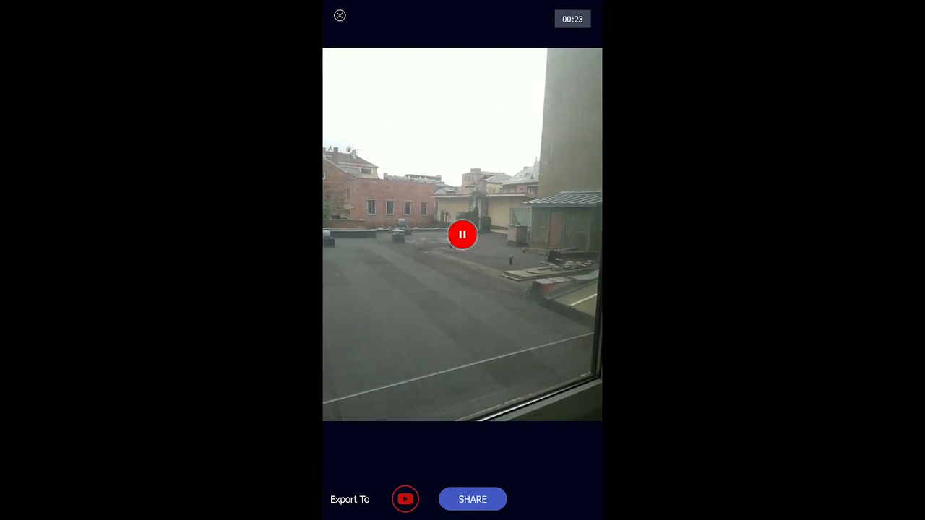
pyautogui.click(473, 499)
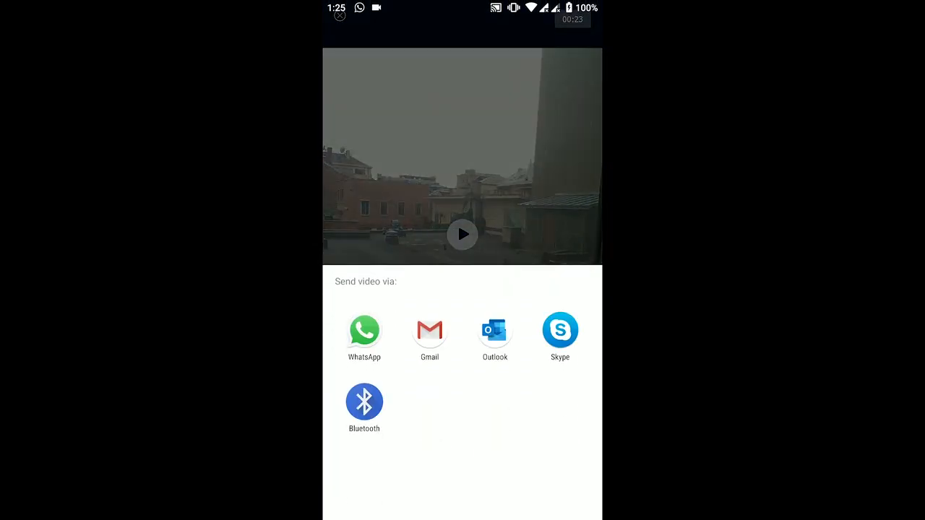